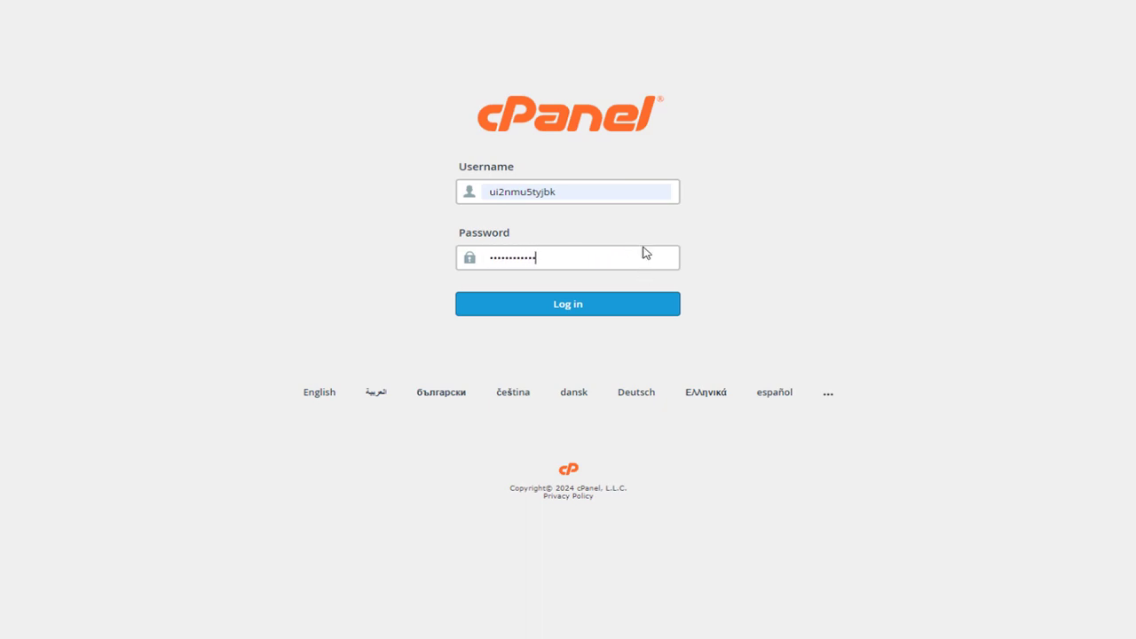
Log in to cPanel with the entered username and password.
{"action": "left_click", "coordinate": [568, 303]}
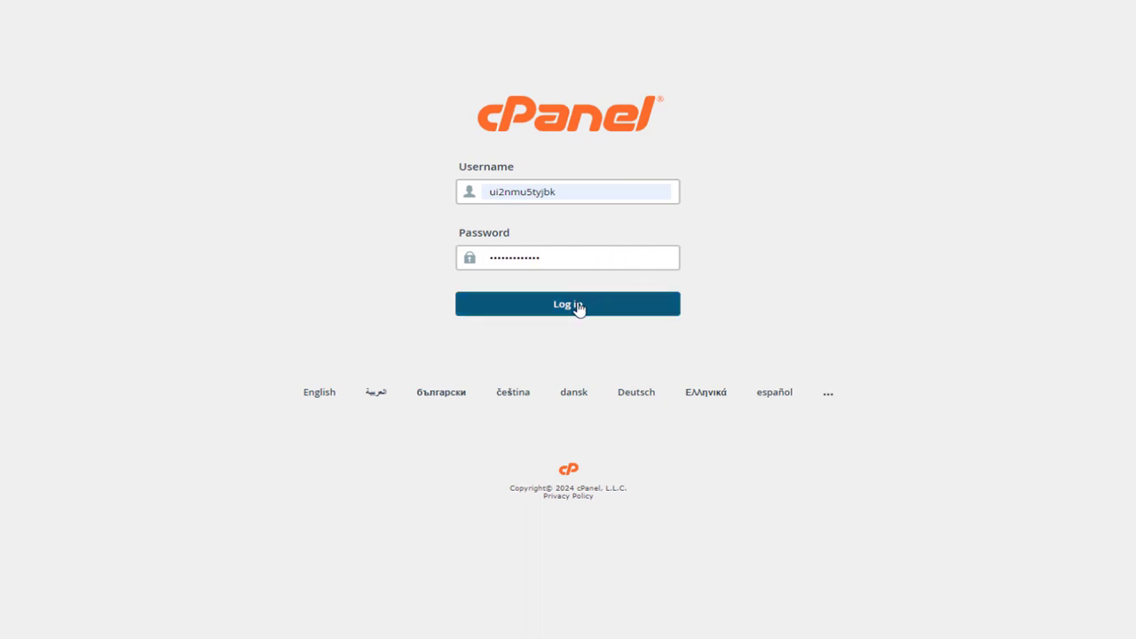
{"action": "left_click", "coordinate": [568, 304]}
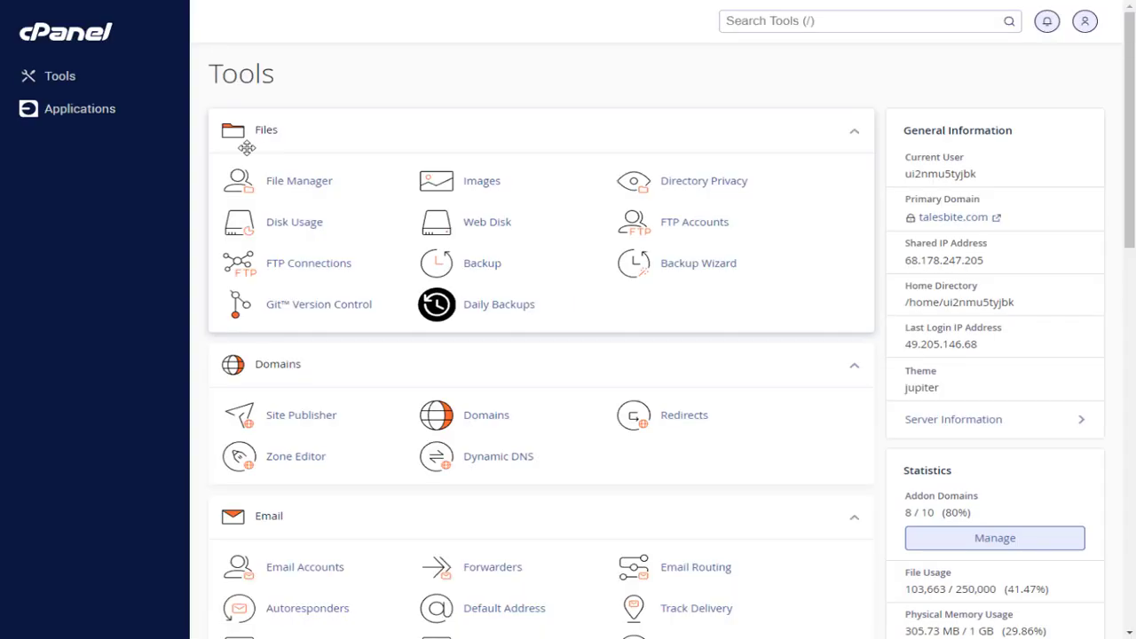
{"action": "mouse_move", "coordinate": [259, 160]}
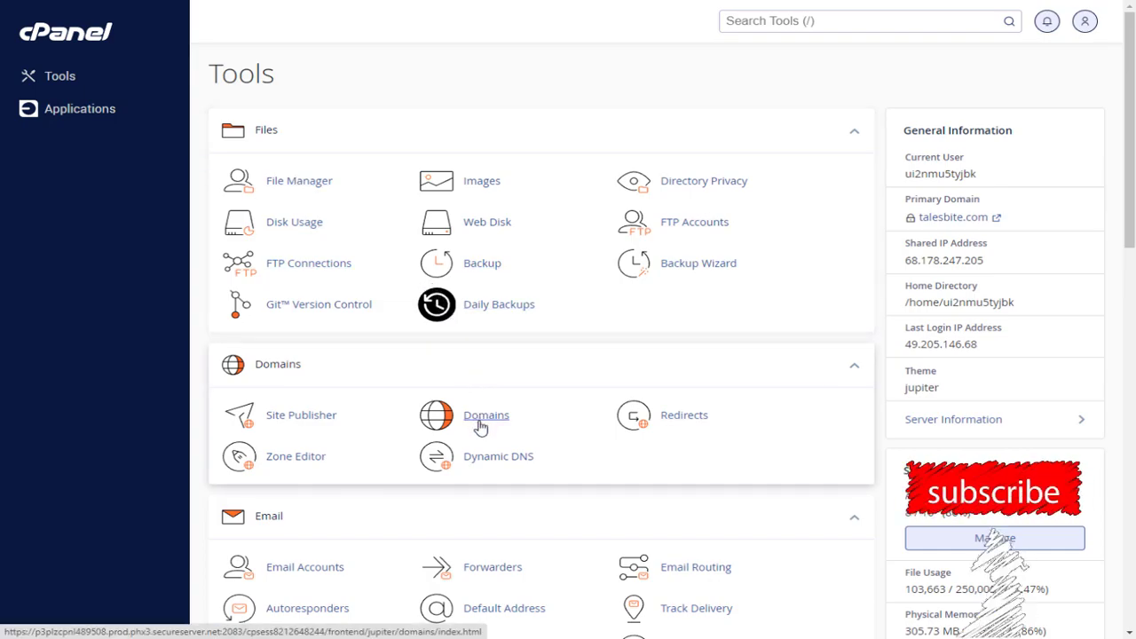
Launch the Domains tool from the Domains section of the Tools dashboard.
{"action": "left_click", "coordinate": [487, 416]}
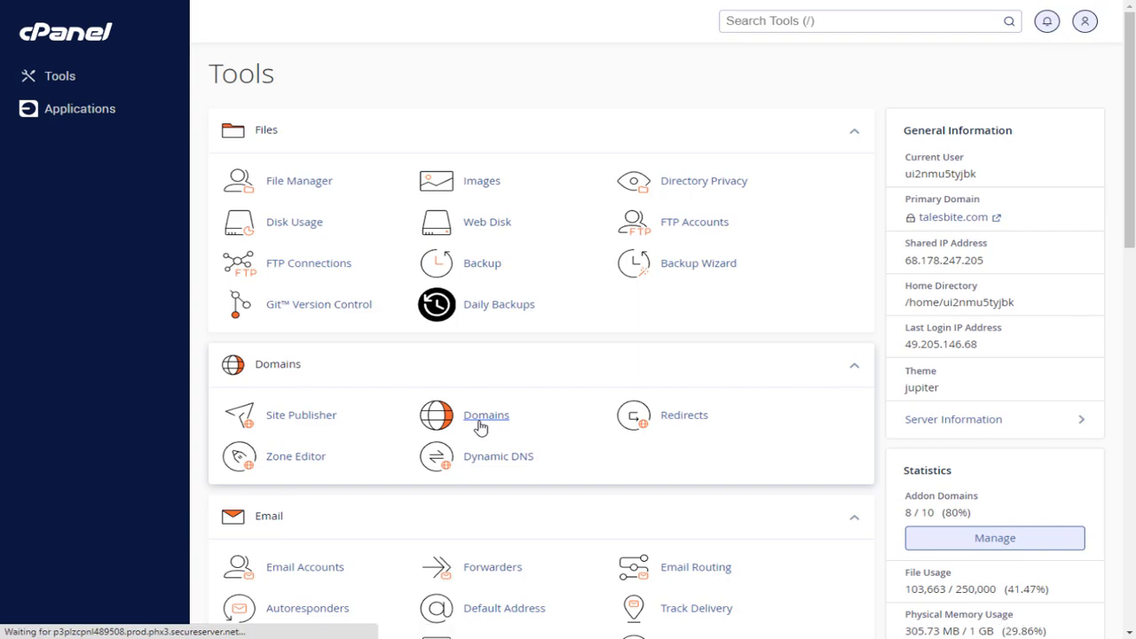
Load the Domains page listing the account's 11 domains, including youngtimes.io.
{"action": "left_click", "coordinate": [487, 415]}
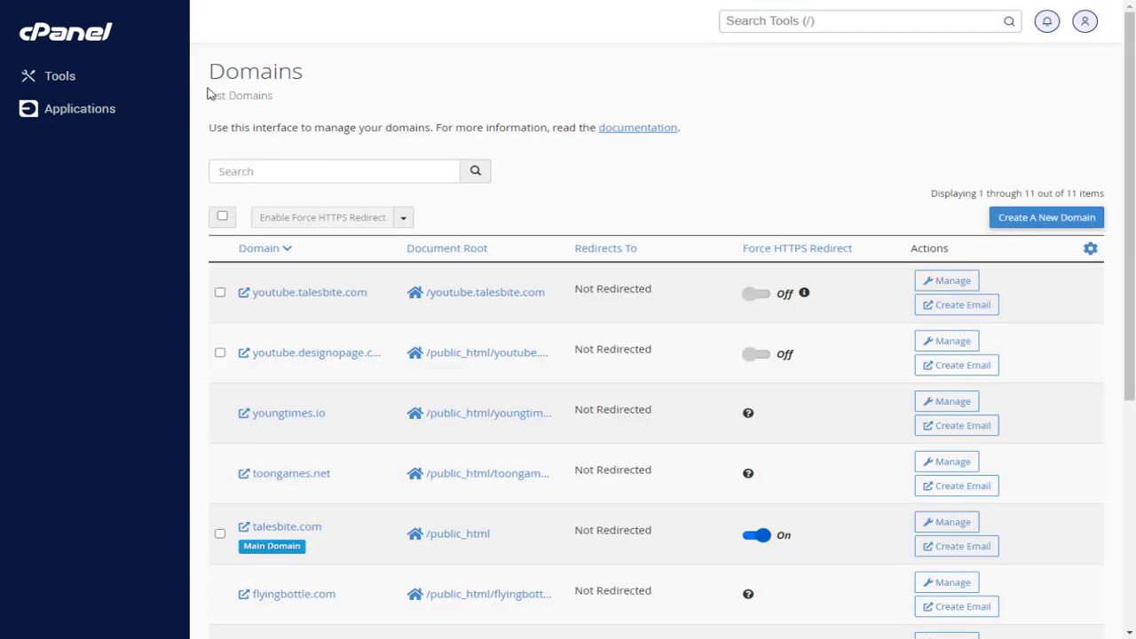
{"action": "mouse_move", "coordinate": [281, 220]}
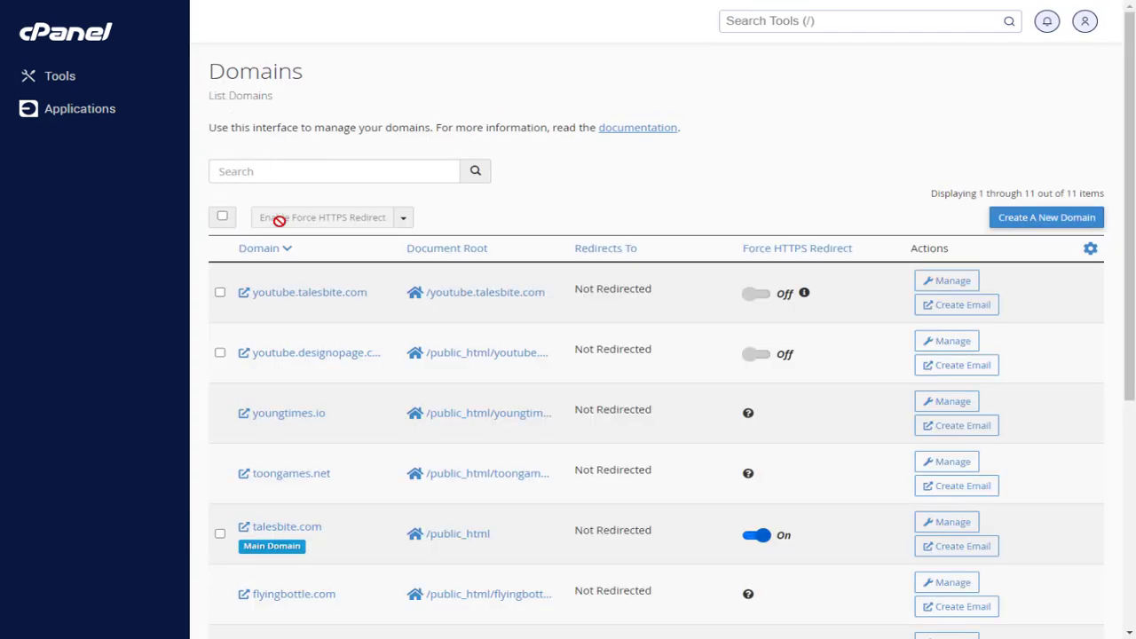
{"action": "mouse_move", "coordinate": [284, 579]}
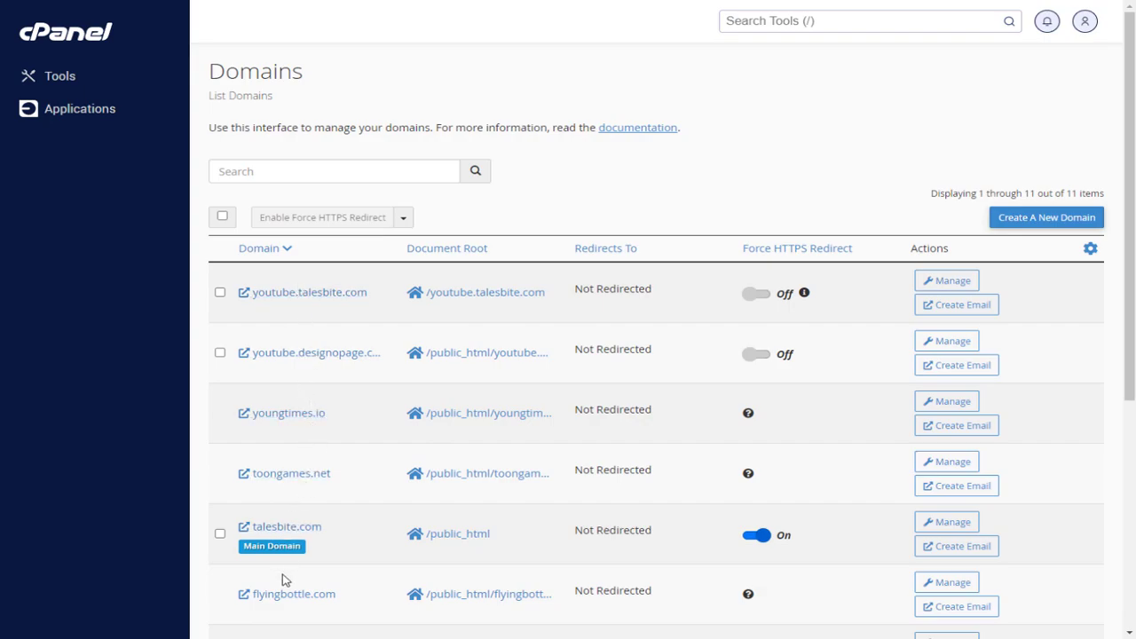
{"action": "mouse_move", "coordinate": [355, 424]}
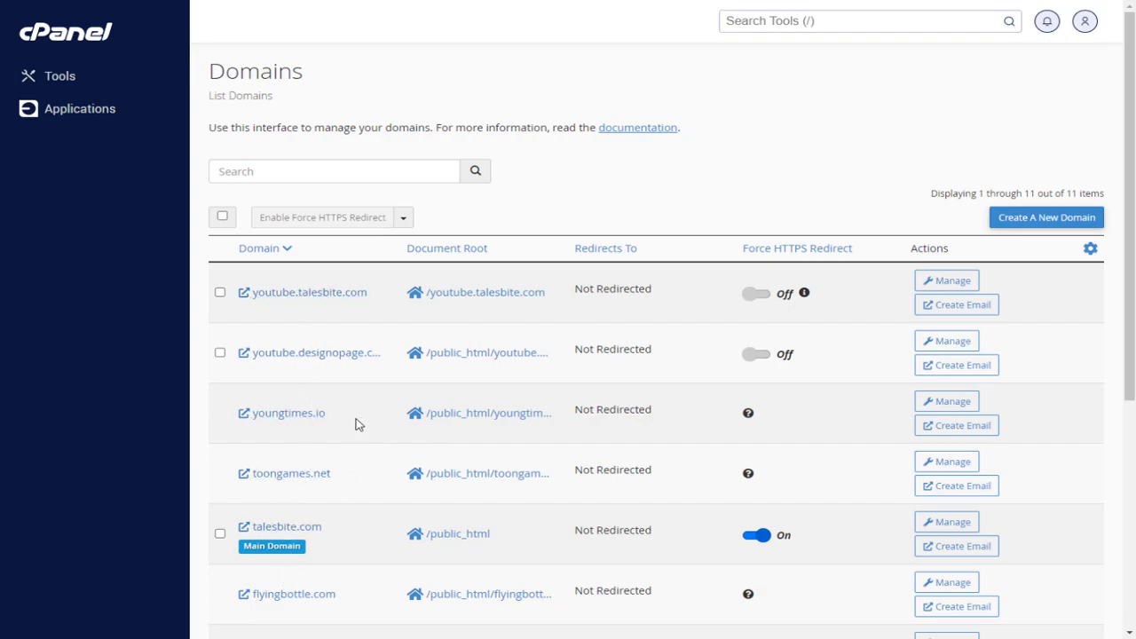
{"action": "mouse_move", "coordinate": [287, 412]}
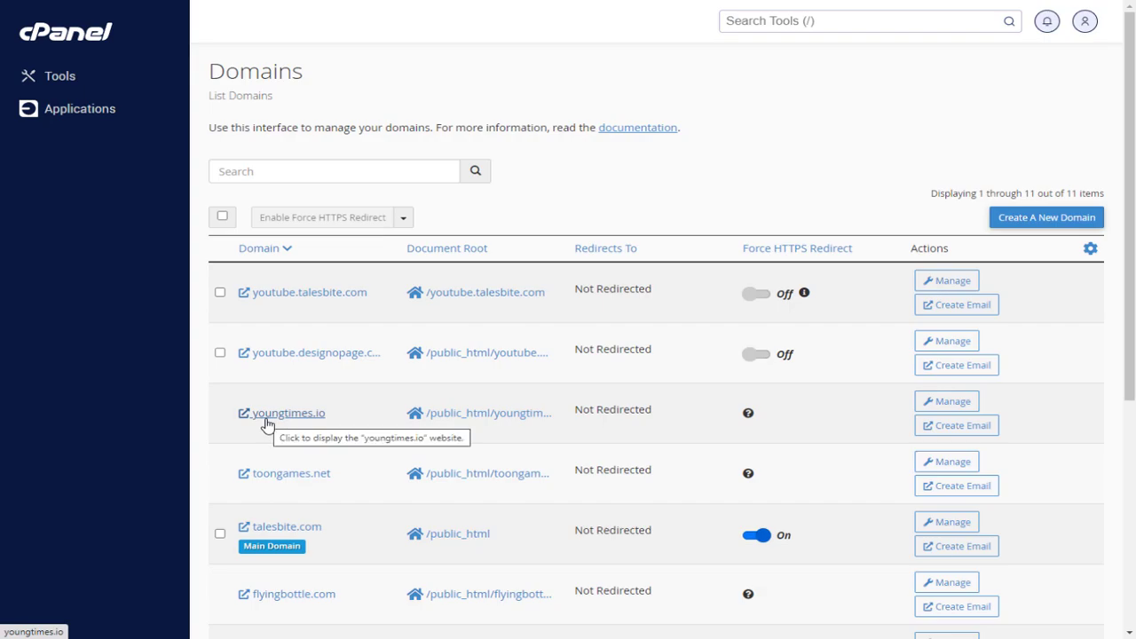
{"action": "mouse_move", "coordinate": [288, 426]}
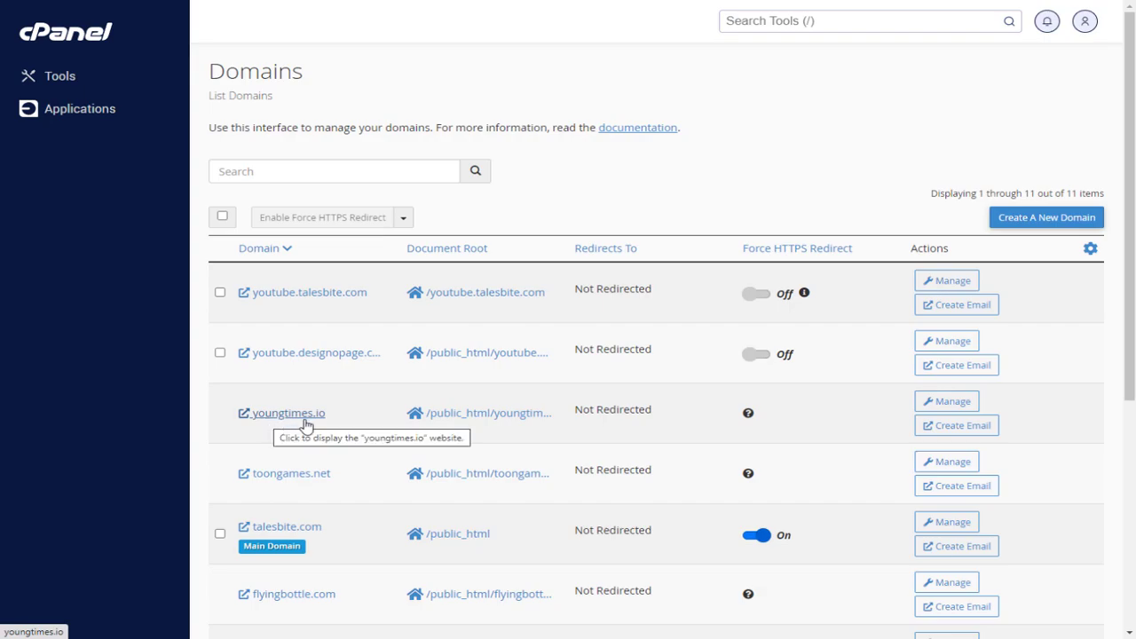
{"action": "mouse_move", "coordinate": [595, 422]}
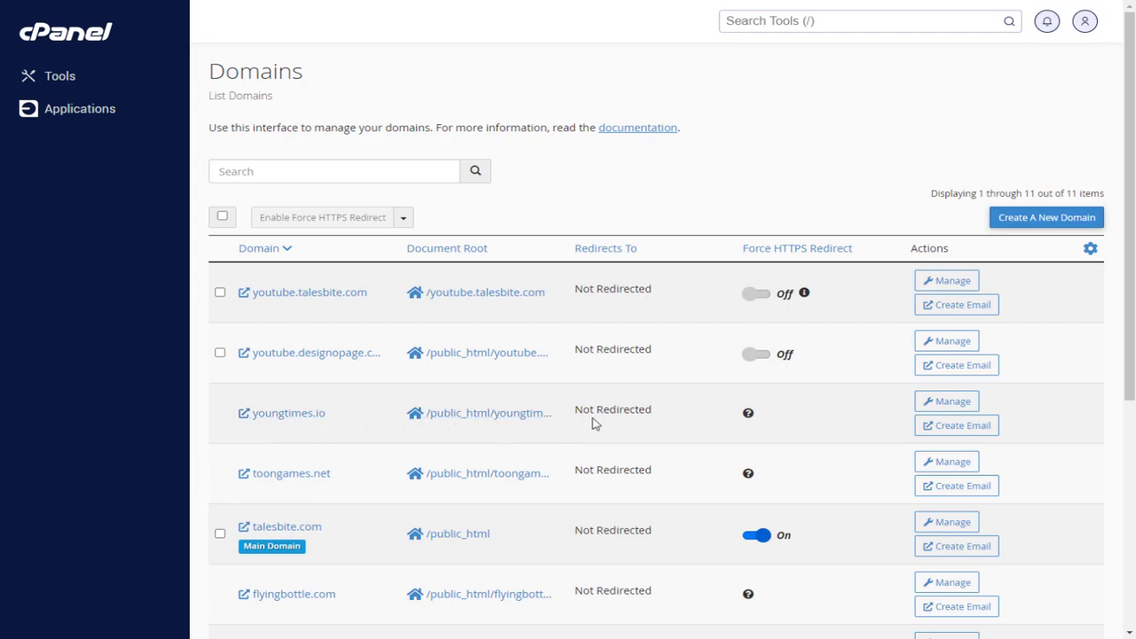
{"action": "mouse_move", "coordinate": [946, 401]}
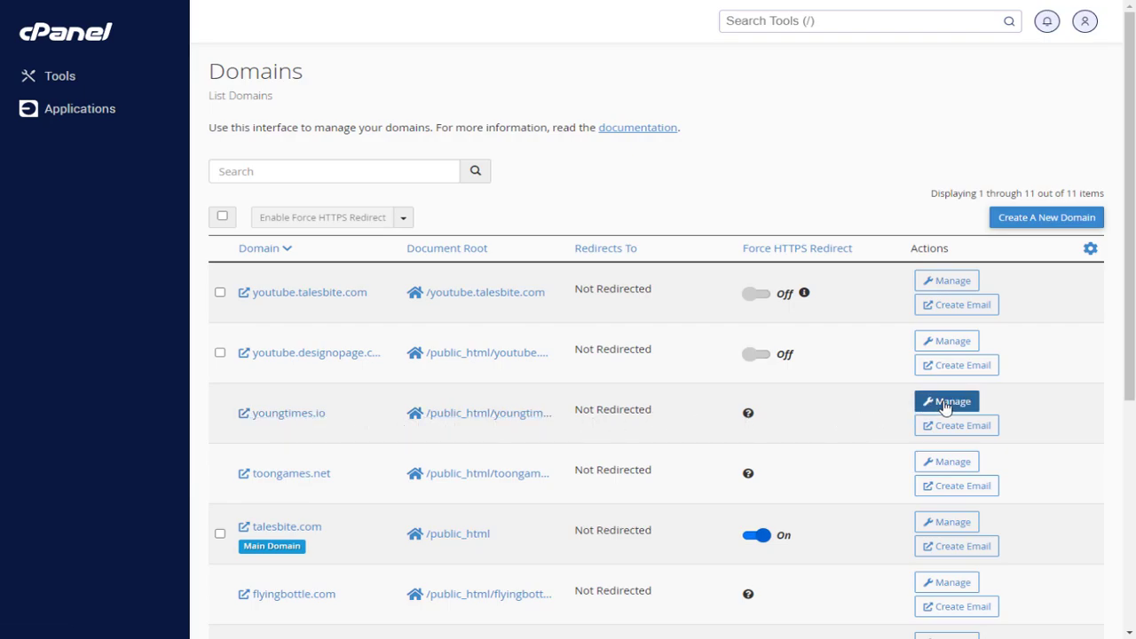
Manage youngtimes.io, remove the domain and confirm with 'Yes, Remove This Domain'.
{"action": "left_click", "coordinate": [947, 402]}
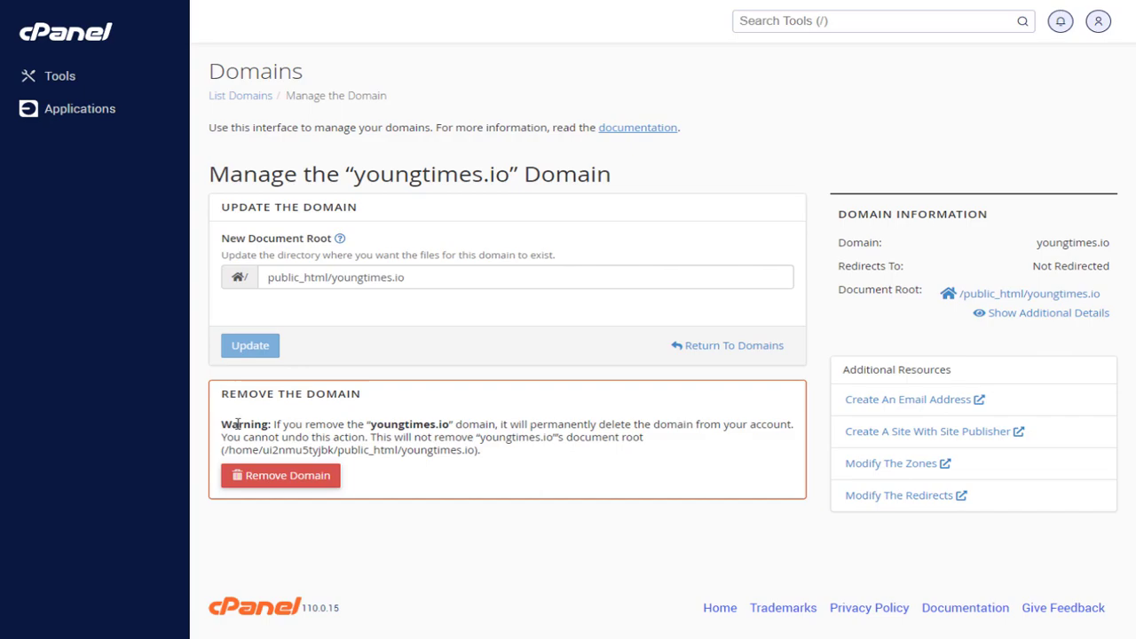
{"action": "left_click_drag", "start_coordinate": [501, 423], "coordinate": [711, 422]}
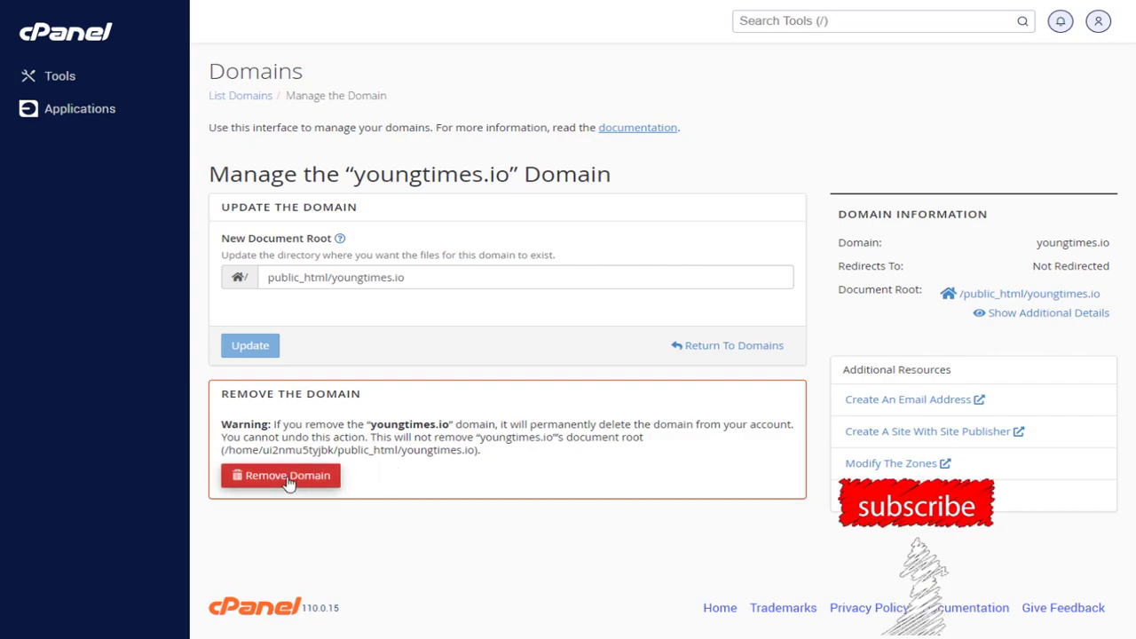
{"action": "left_click", "coordinate": [280, 476]}
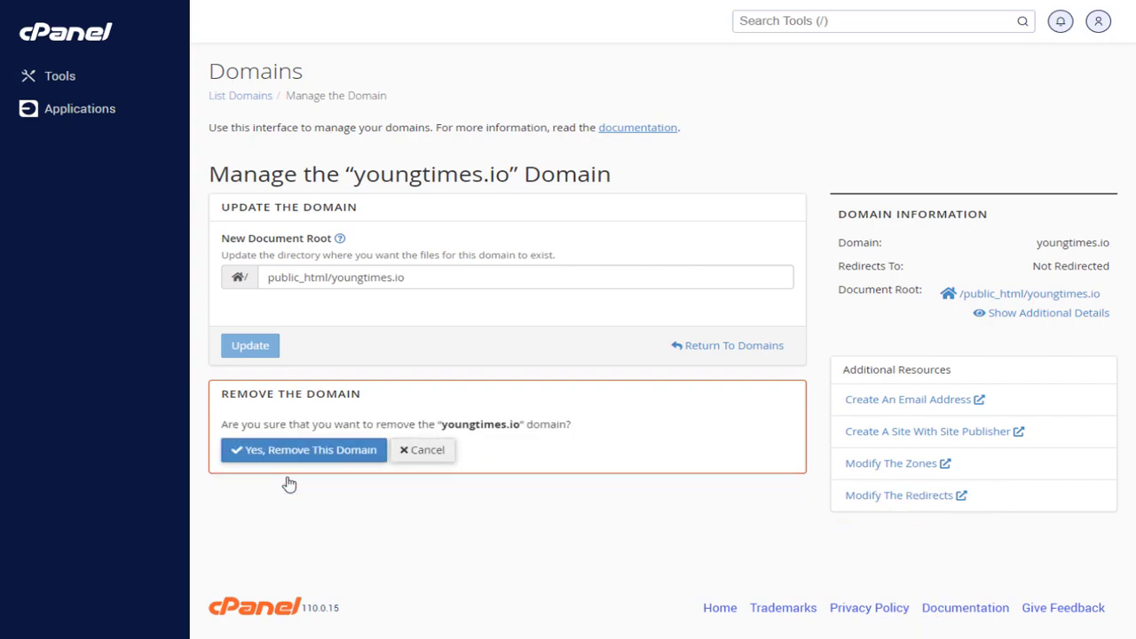
{"action": "mouse_move", "coordinate": [303, 449]}
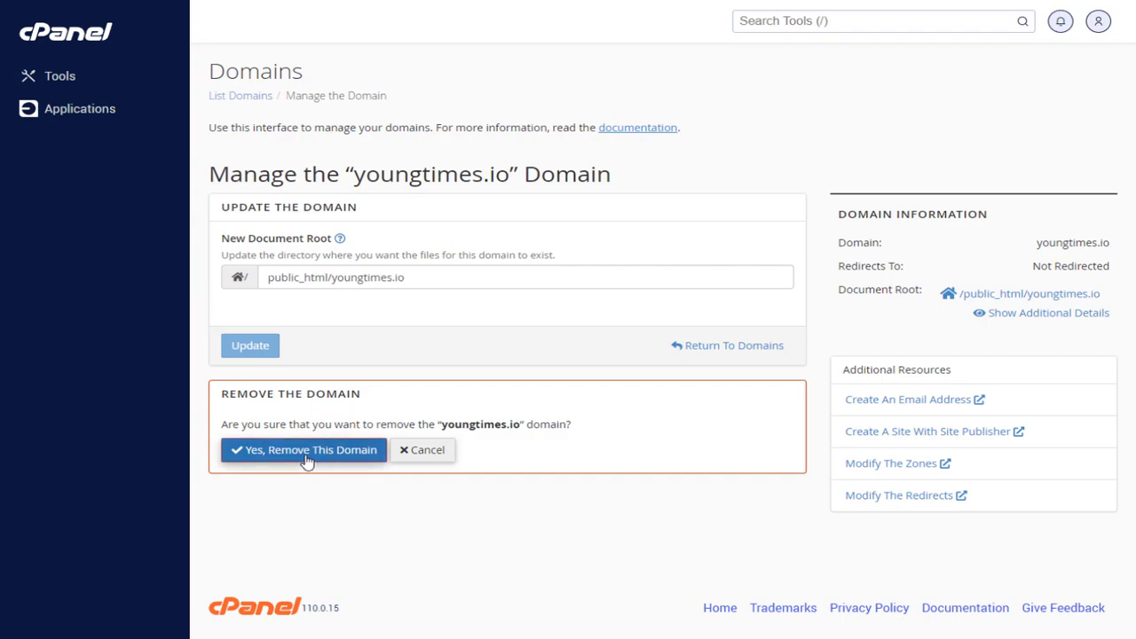
{"action": "left_click", "coordinate": [302, 450]}
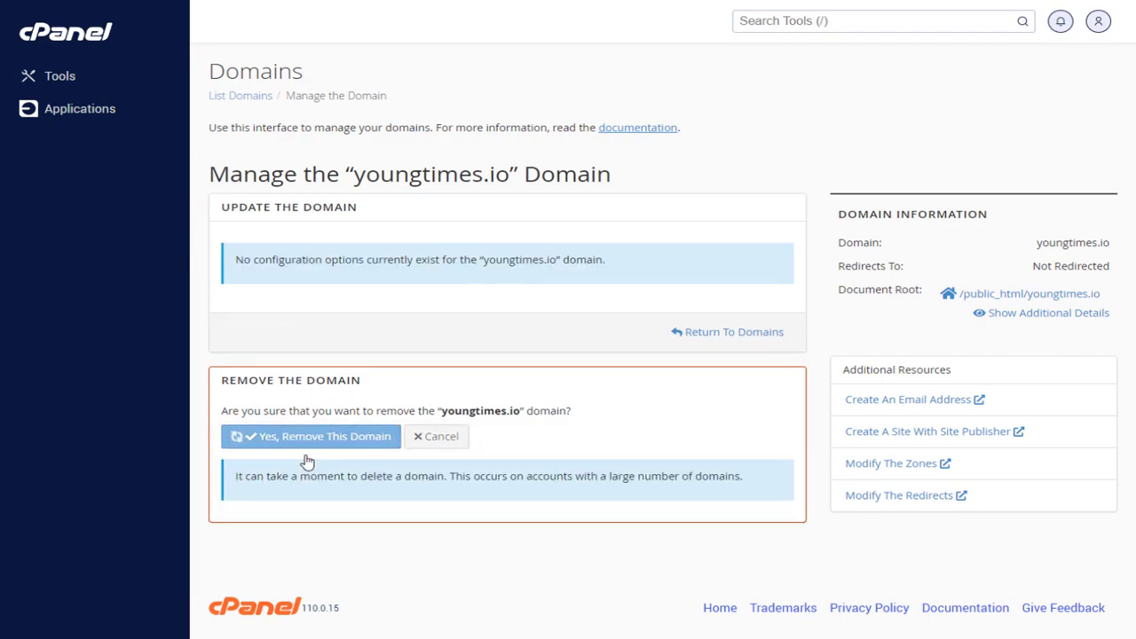
{"action": "left_click", "coordinate": [311, 437]}
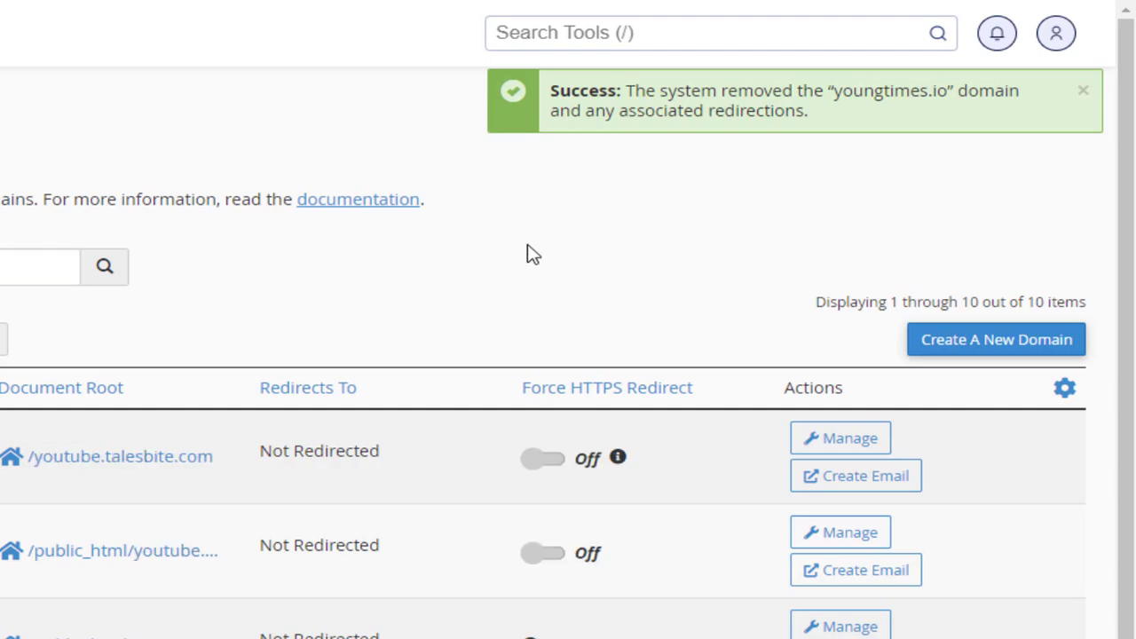
{"action": "mouse_move", "coordinate": [643, 92]}
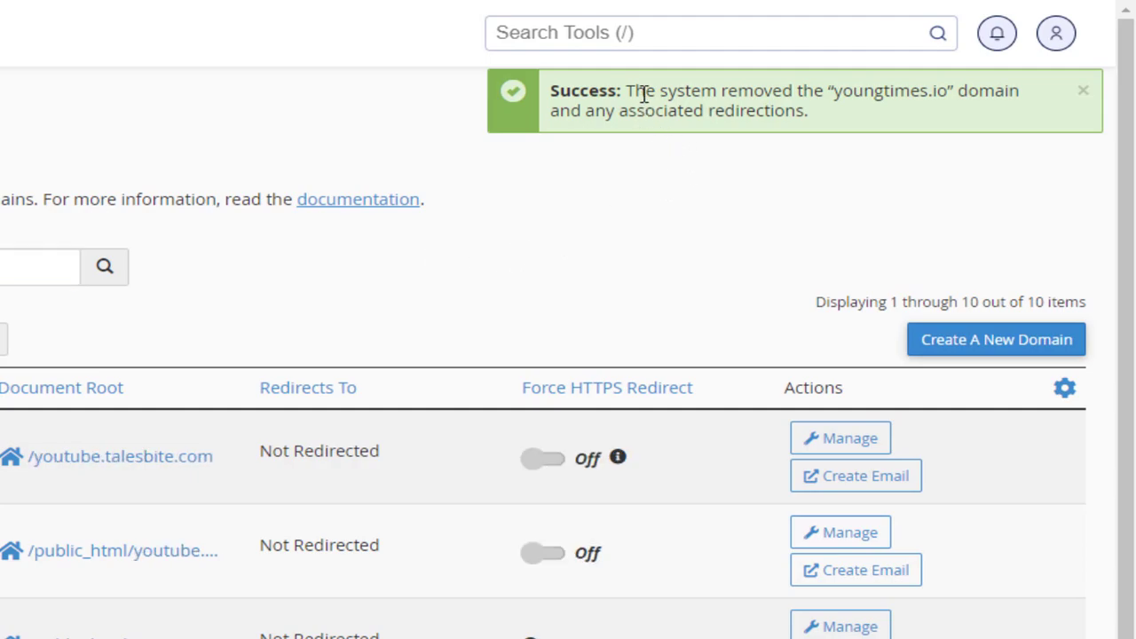